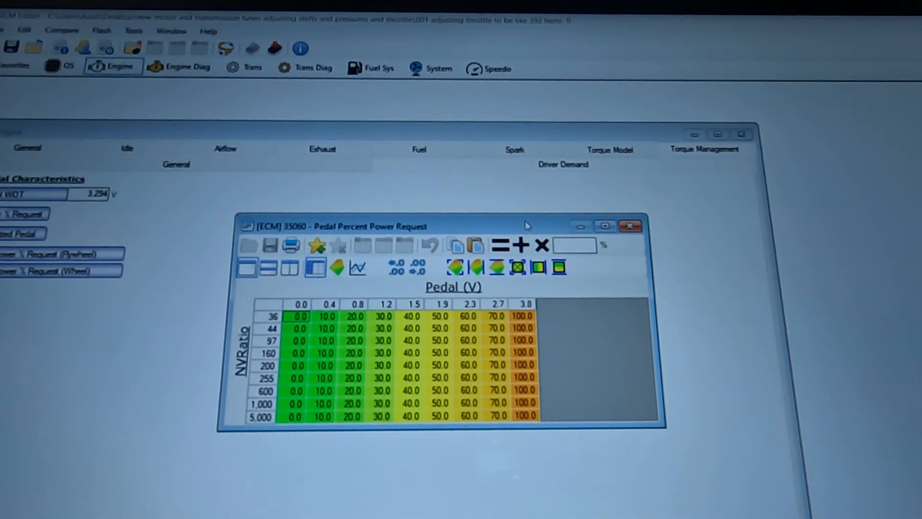
Close the Jeep tune's Pedal Percent Power Request table window
left_click(538, 267)
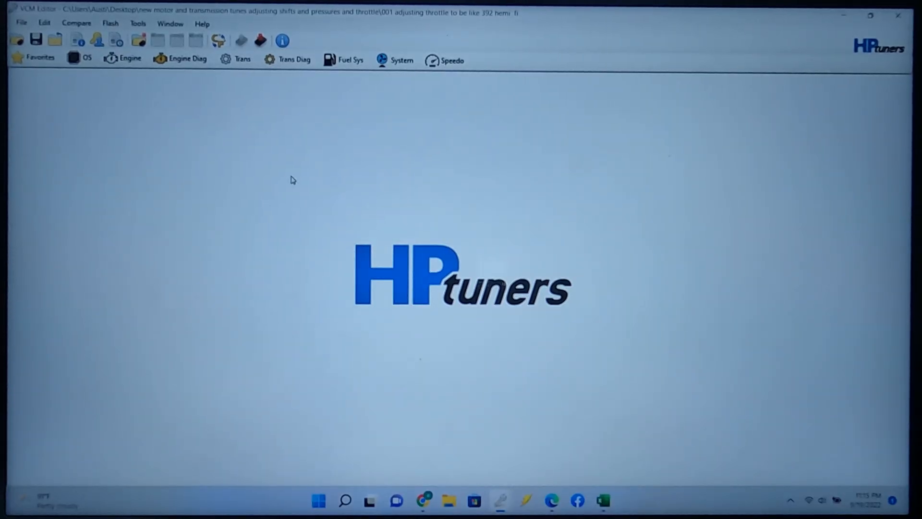
Under Engine > Driver Demand, read the Expected Pedal description and reopen Power % Request
left_click(123, 58)
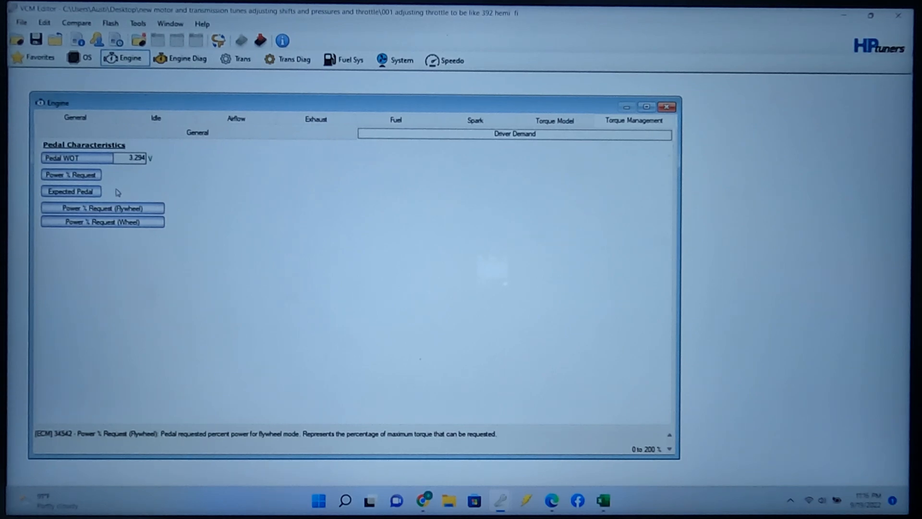
left_click(70, 173)
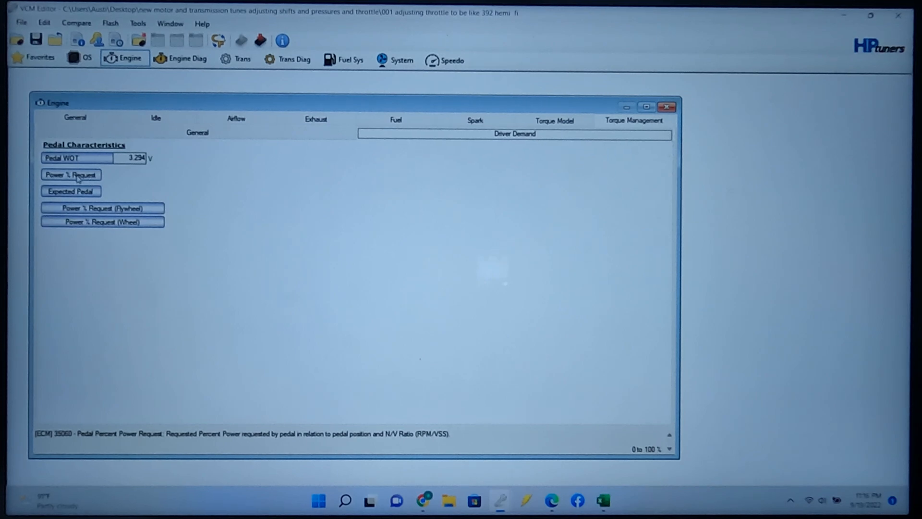
mouse_move(105, 183)
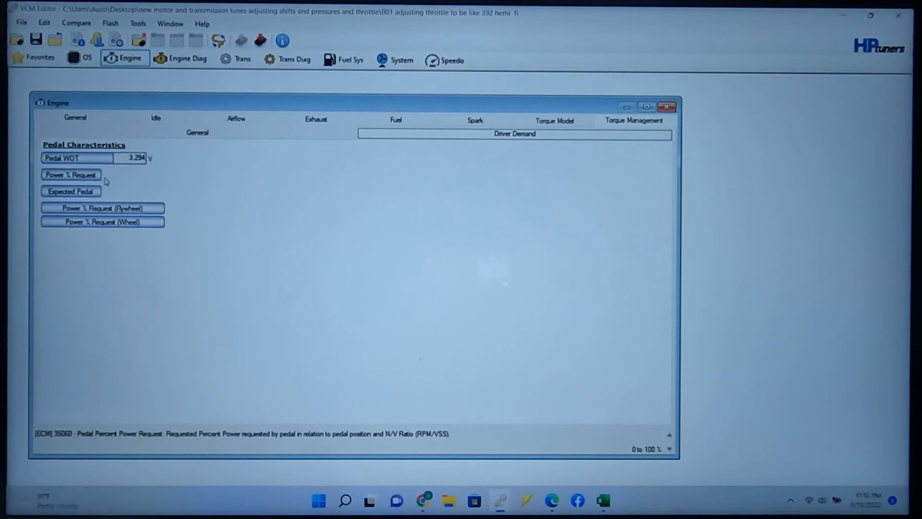
left_click(70, 191)
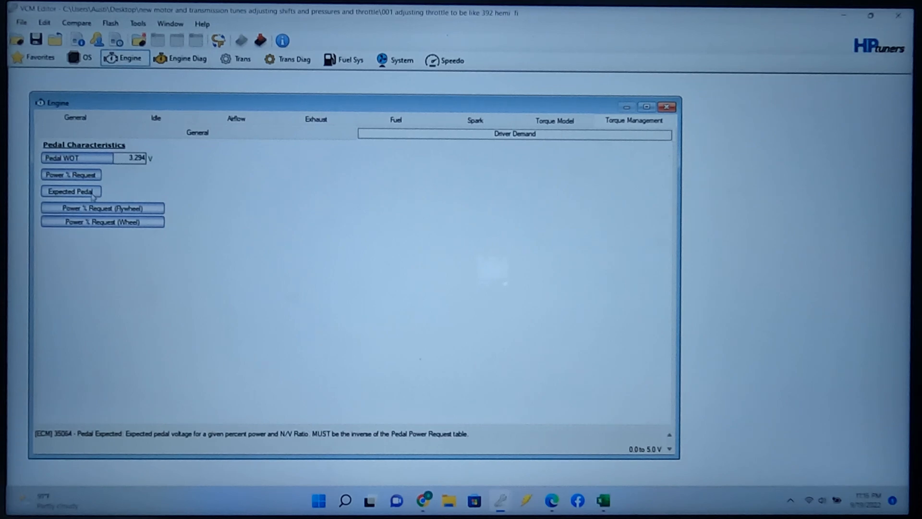
left_click(103, 208)
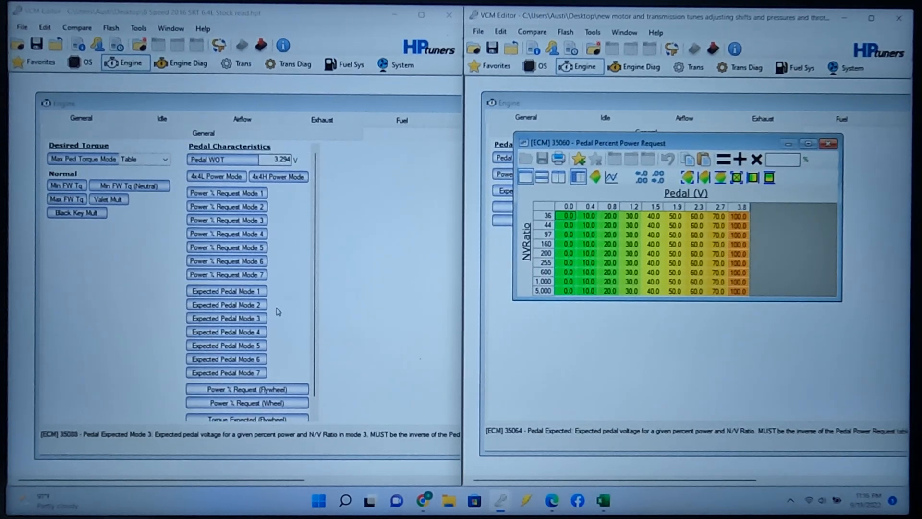
Check the stock SRT 6.4L Mode 1 Power % Request description, open its table, then close it
left_click(226, 192)
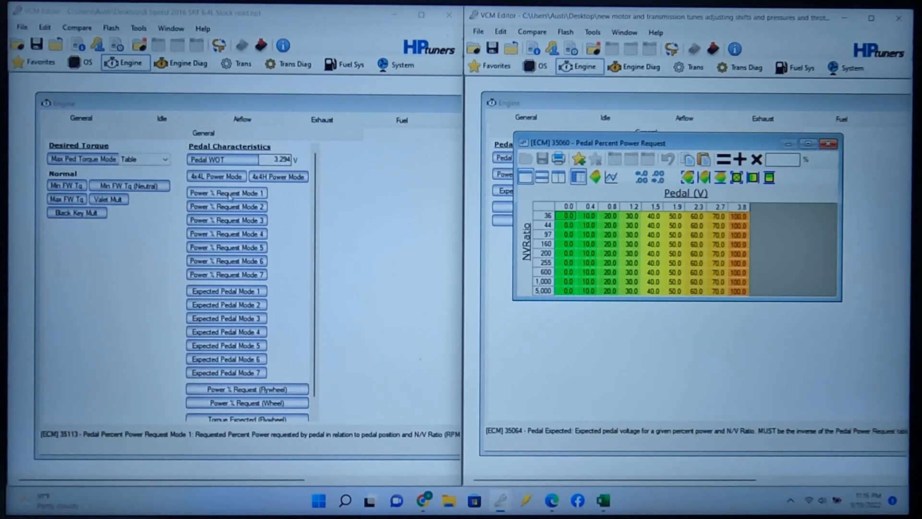
left_click(226, 192)
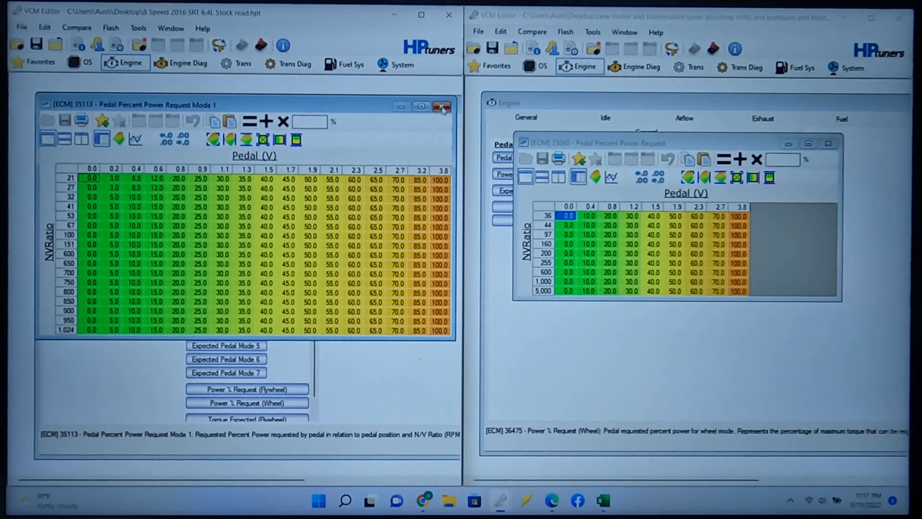
left_click(441, 106)
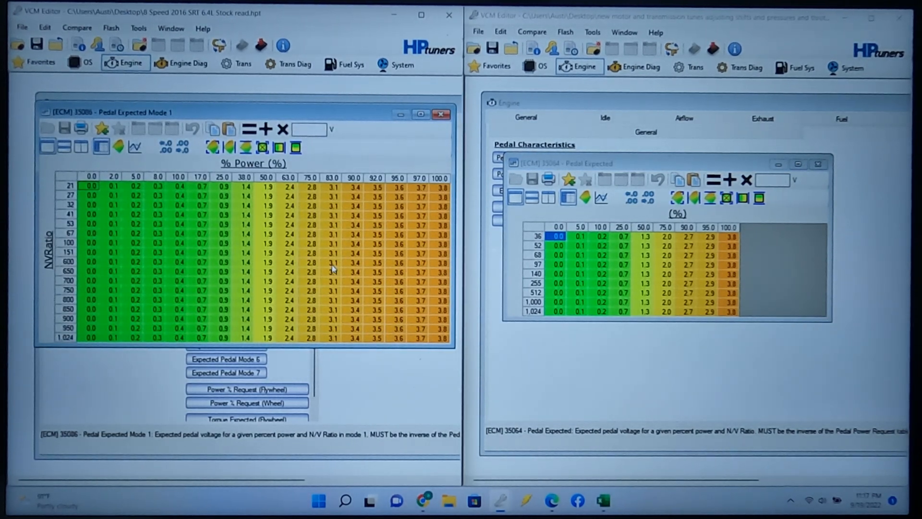
mouse_move(699, 309)
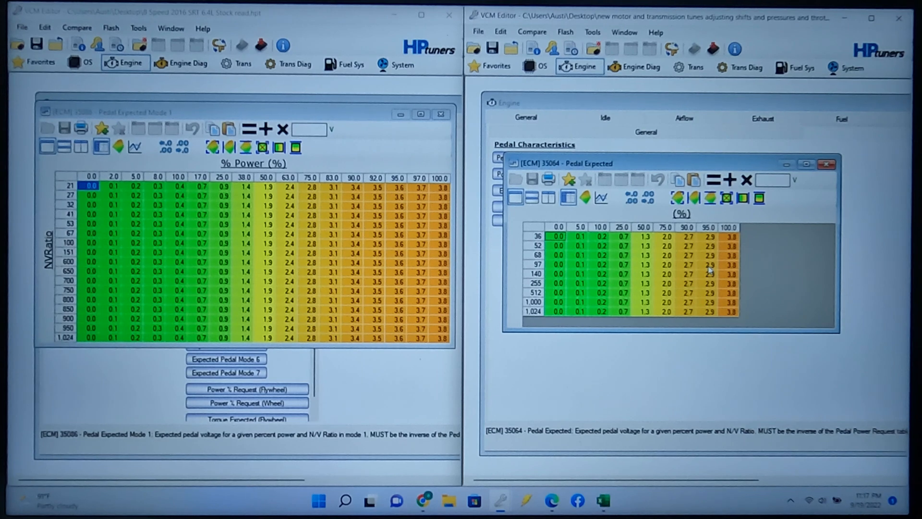
mouse_move(747, 265)
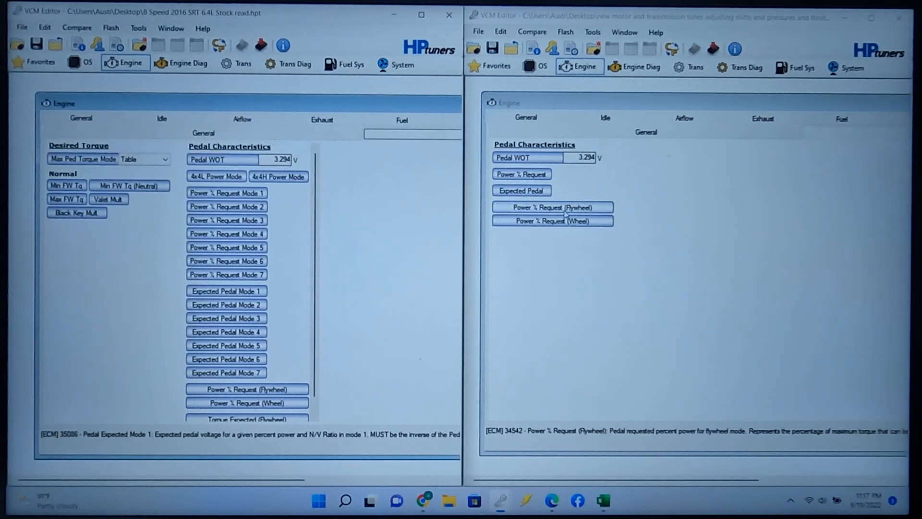
Open the Jeep Power % Request (Flywheel) table and bring the stock tune window forward
double_click(552, 207)
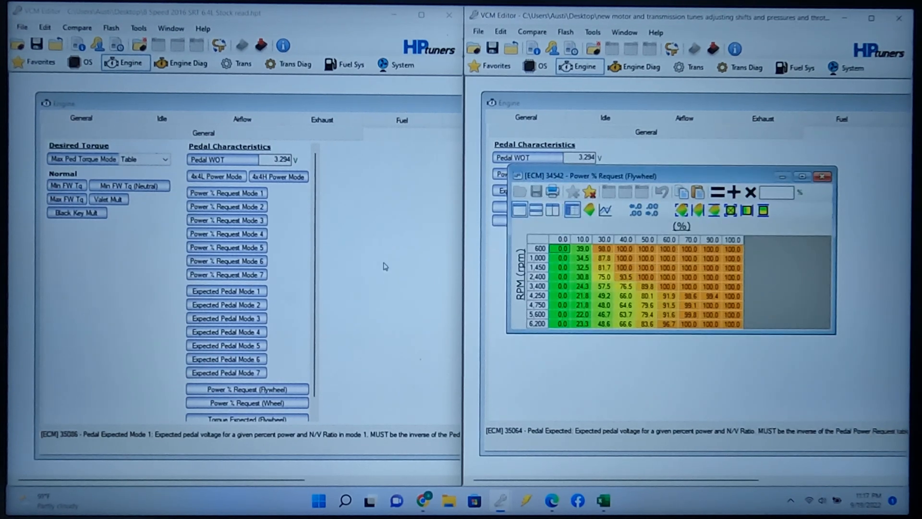
left_click(248, 389)
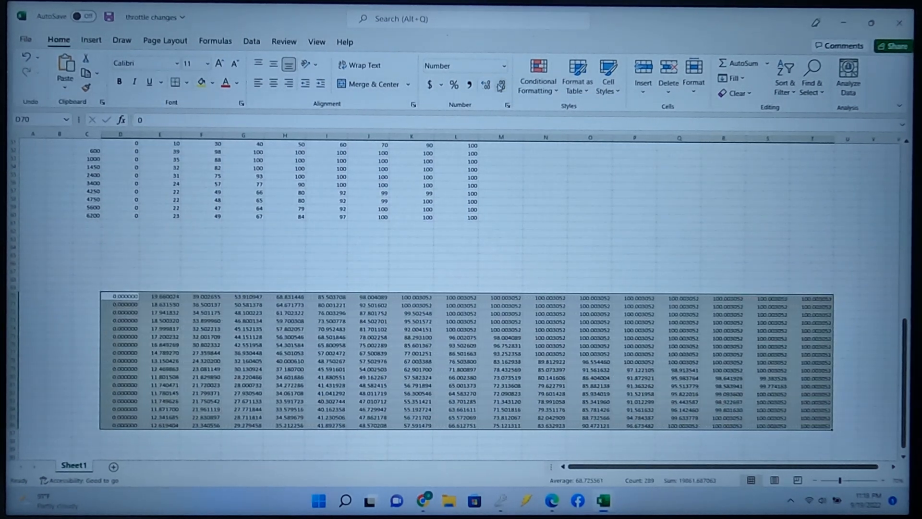
Round the pasted resized throttle values down to two decimal places
left_click(499, 86)
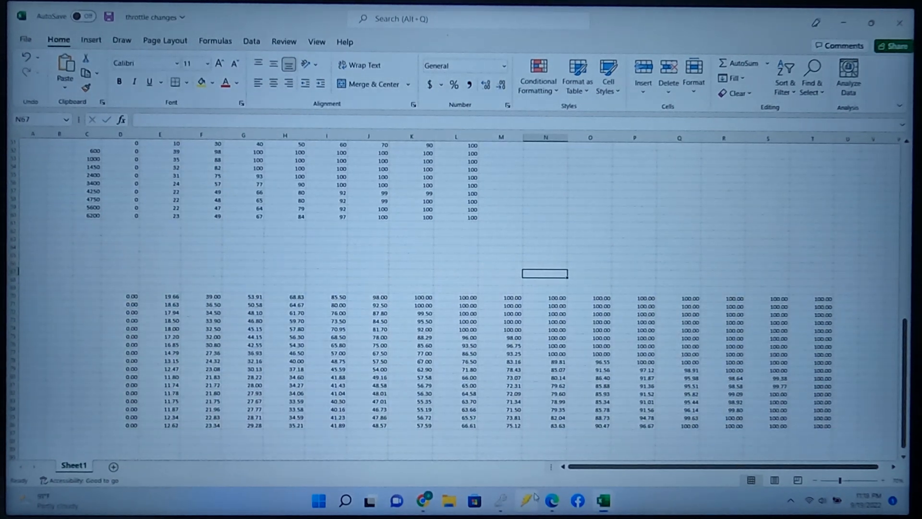
mouse_move(499, 500)
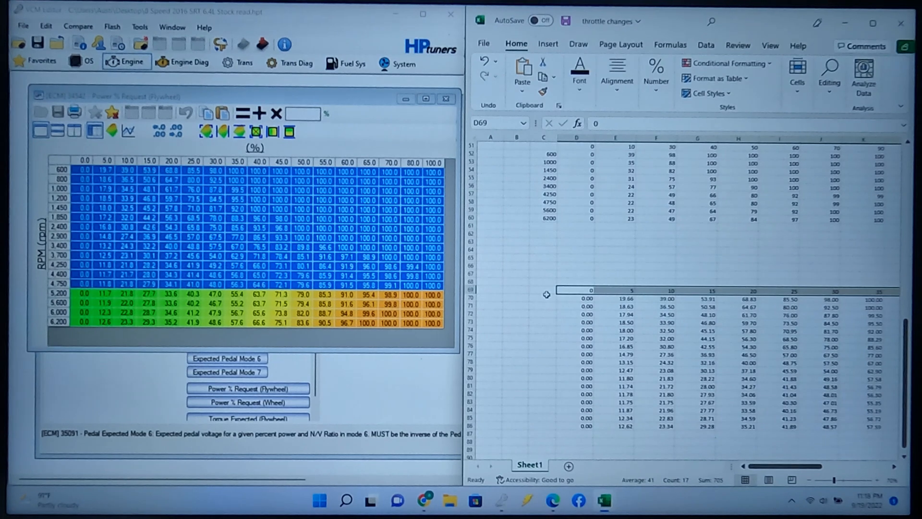
Enter 600 in cell C70 as the first RPM row label
left_click(542, 298)
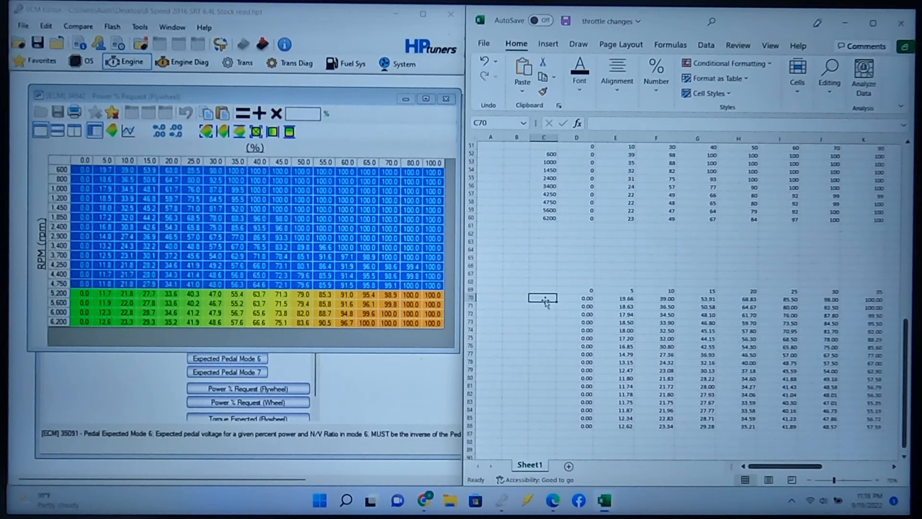
type("600")
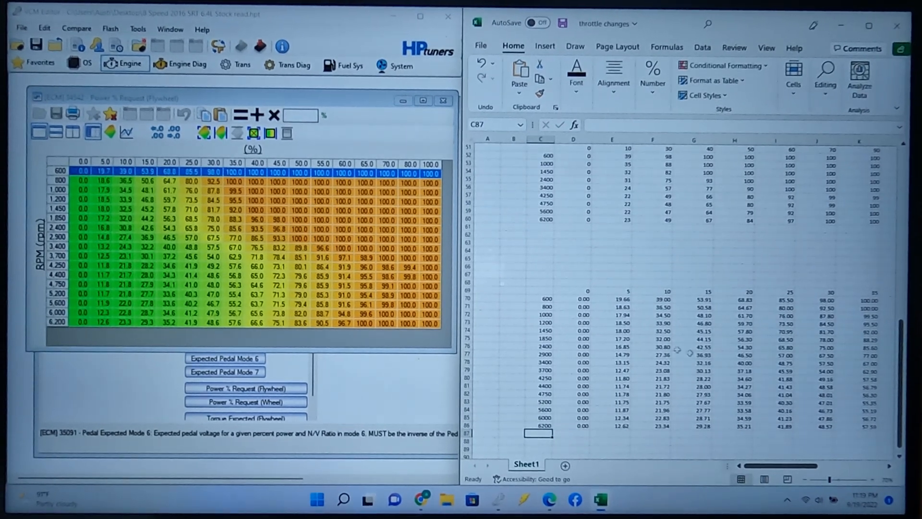
mouse_move(643, 352)
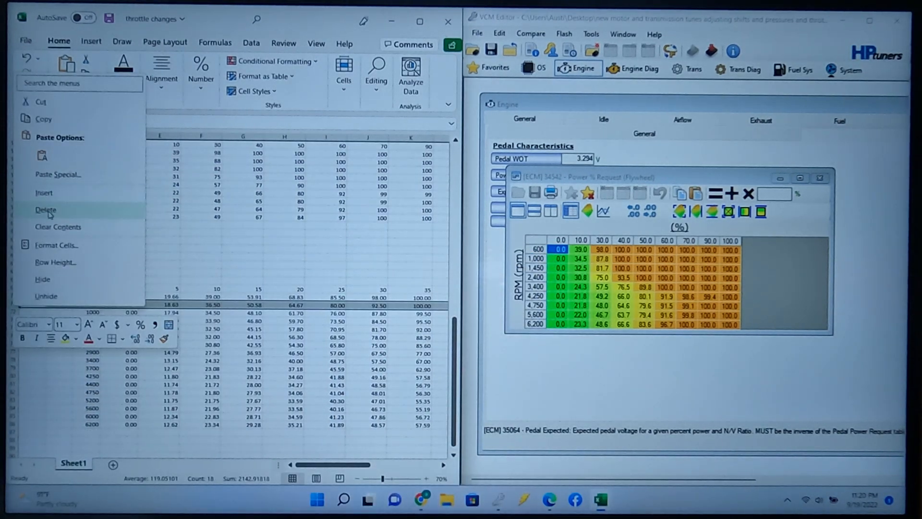
Delete the extra RPM rows, including the 5200 rpm row, from the lower table
left_click(46, 210)
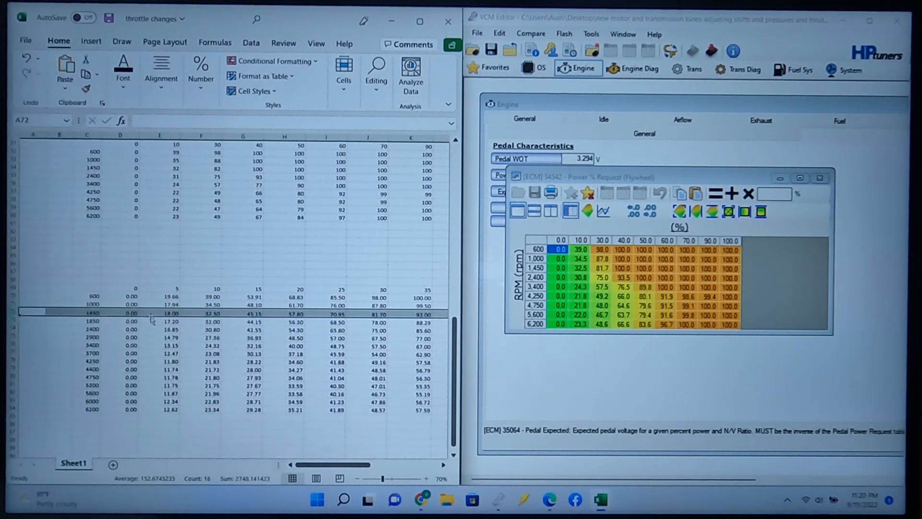
mouse_move(231, 325)
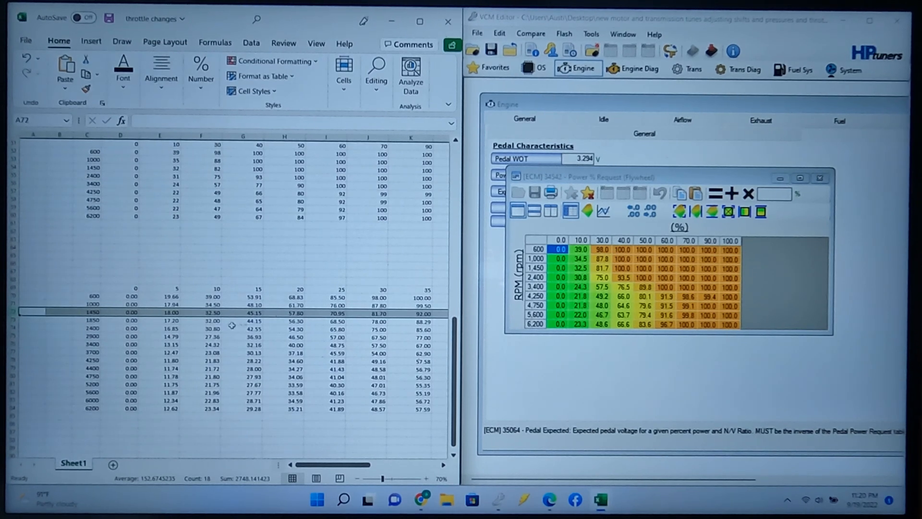
left_click(87, 328)
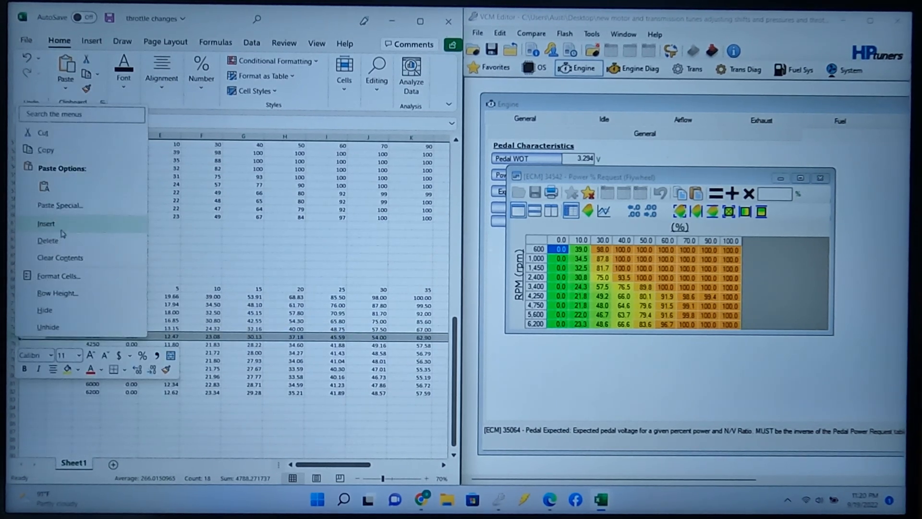
left_click(46, 224)
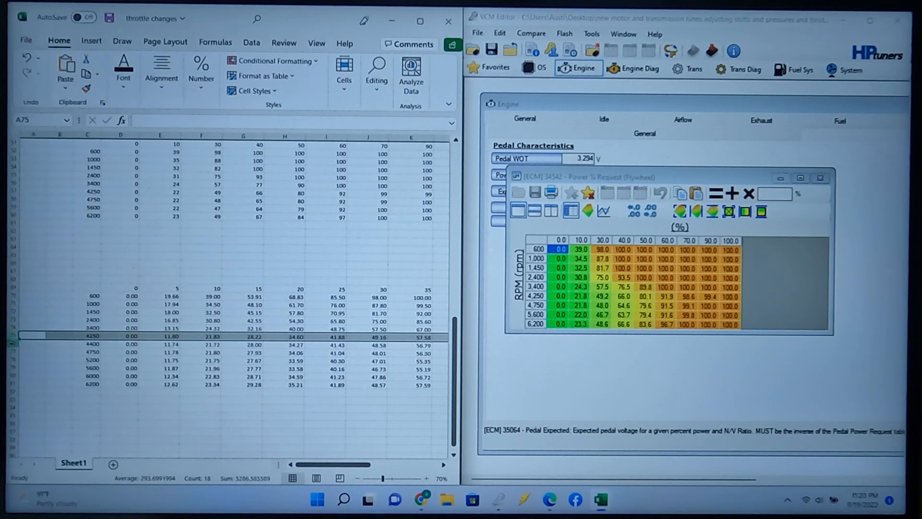
right_click(94, 336)
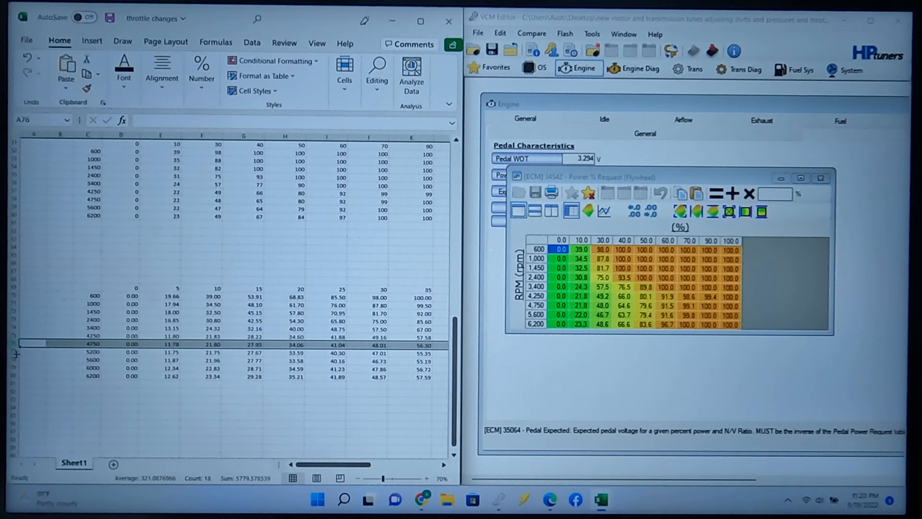
right_click(59, 345)
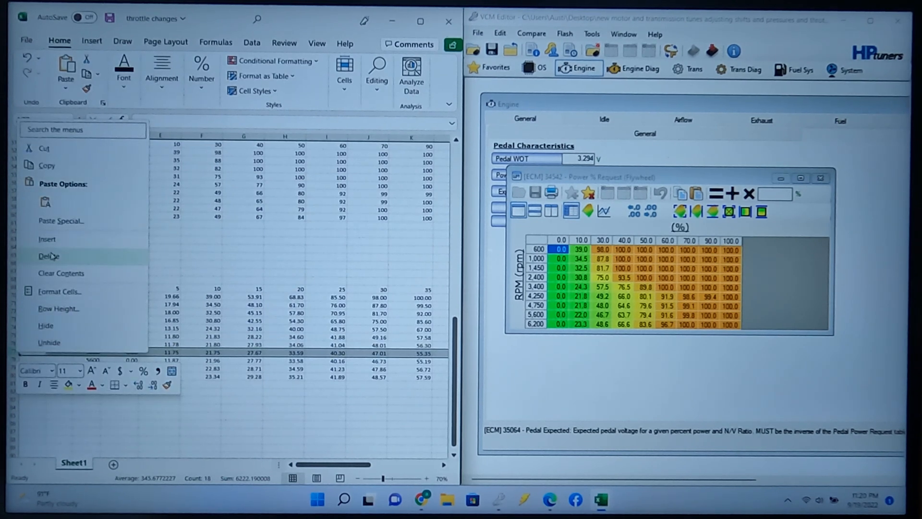
left_click(49, 256)
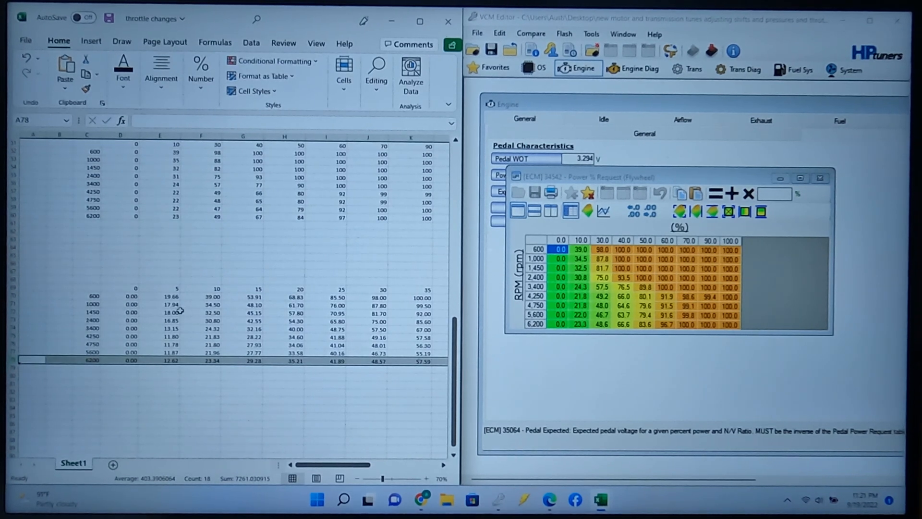
mouse_move(164, 292)
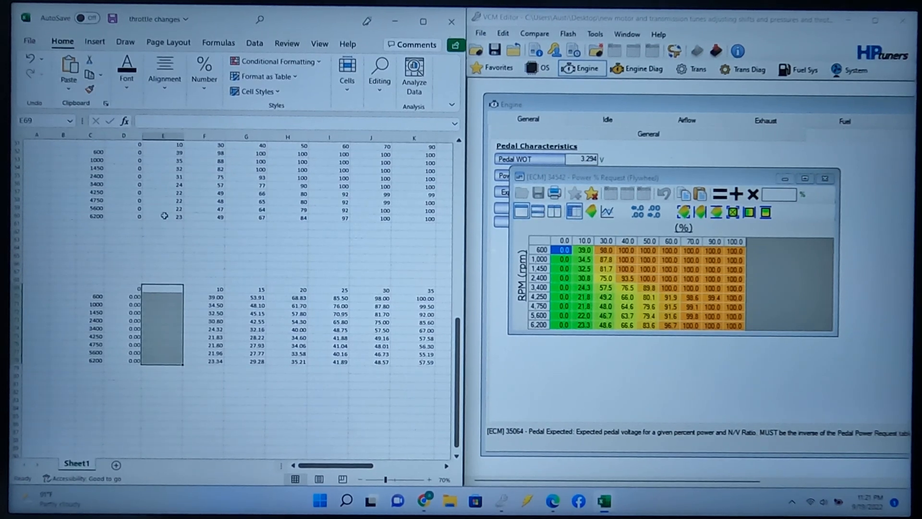
Clear the unused 5, 15, 20 and 25 percent pedal columns from the resized table
left_click(163, 136)
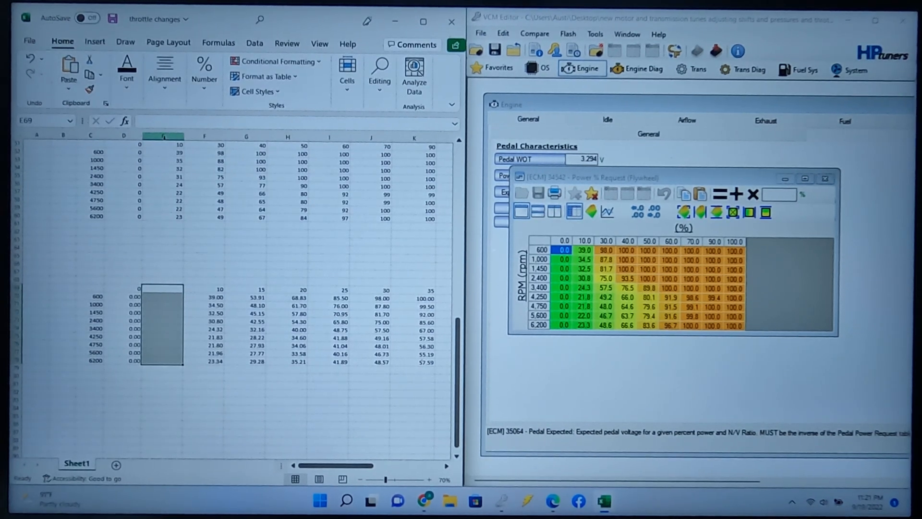
left_click(163, 136)
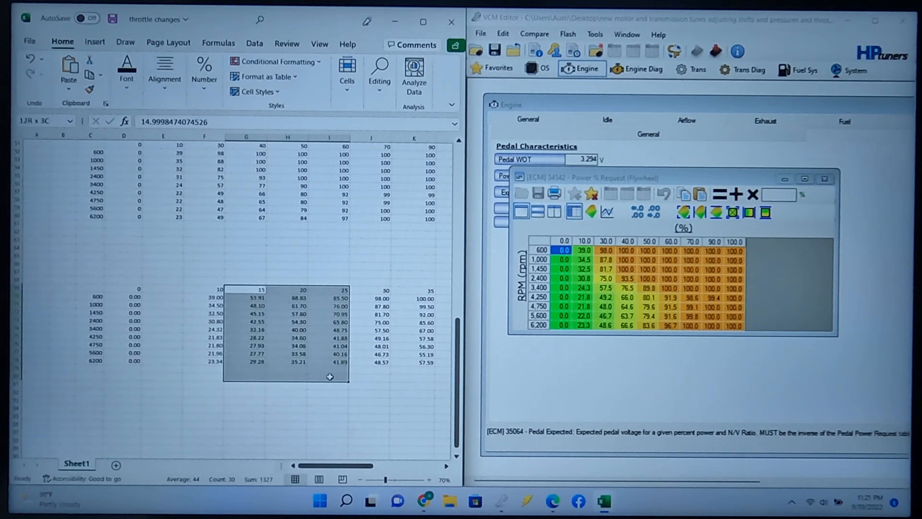
left_click(303, 306)
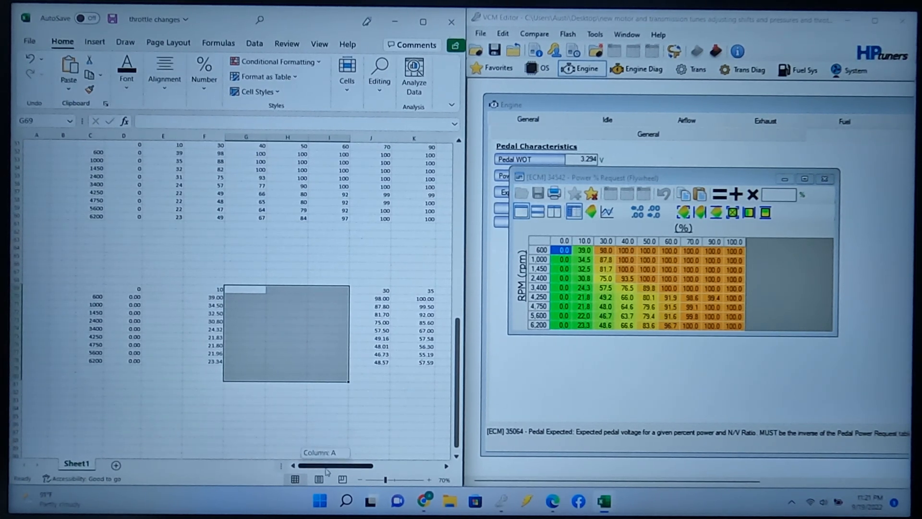
scroll("right", 3)
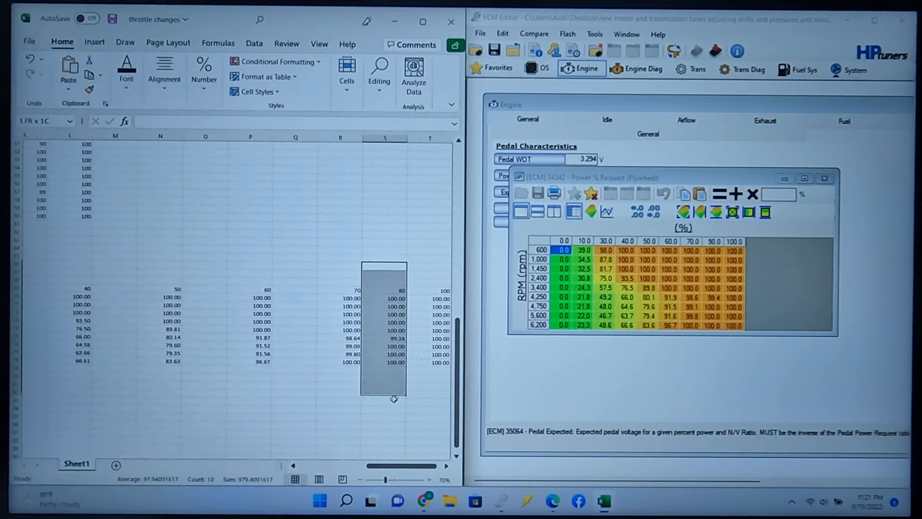
left_click_drag(393, 398, 393, 412)
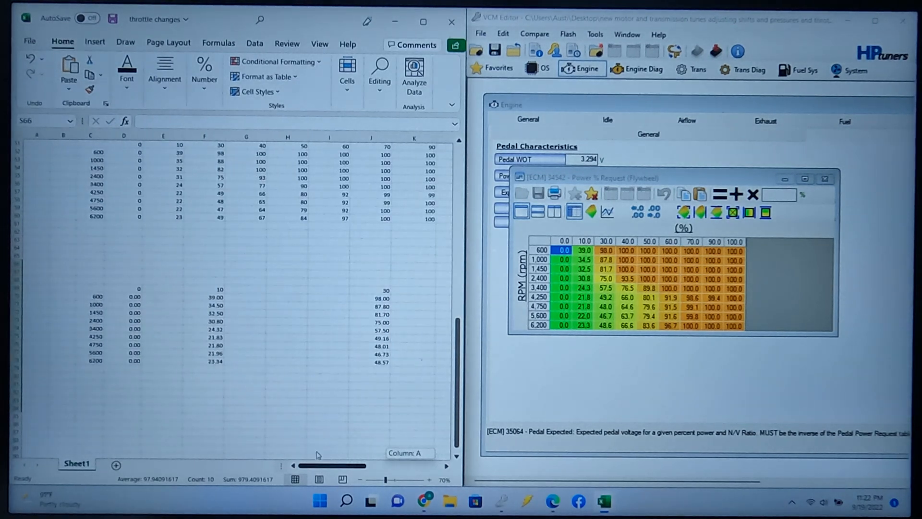
Drag the remaining pedal columns left so 0 through 80 sit side by side
left_click_drag(204, 272, 223, 363)
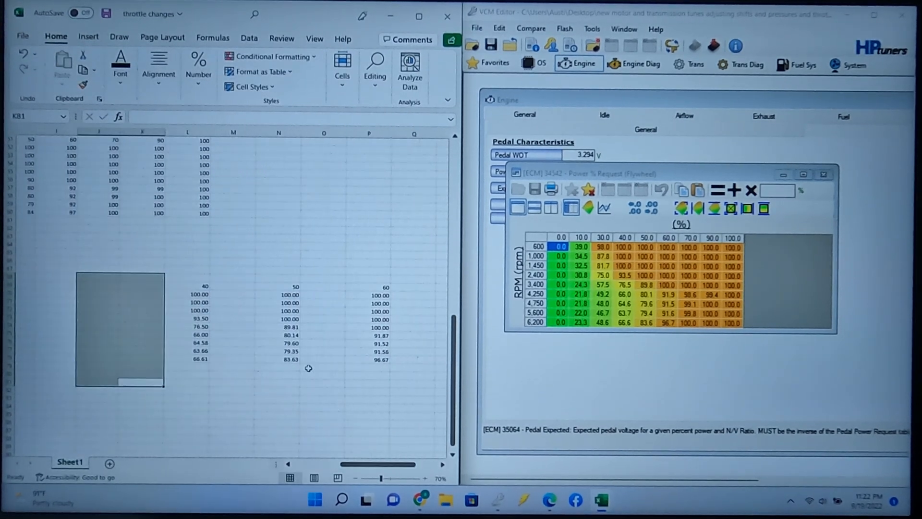
left_click(419, 15)
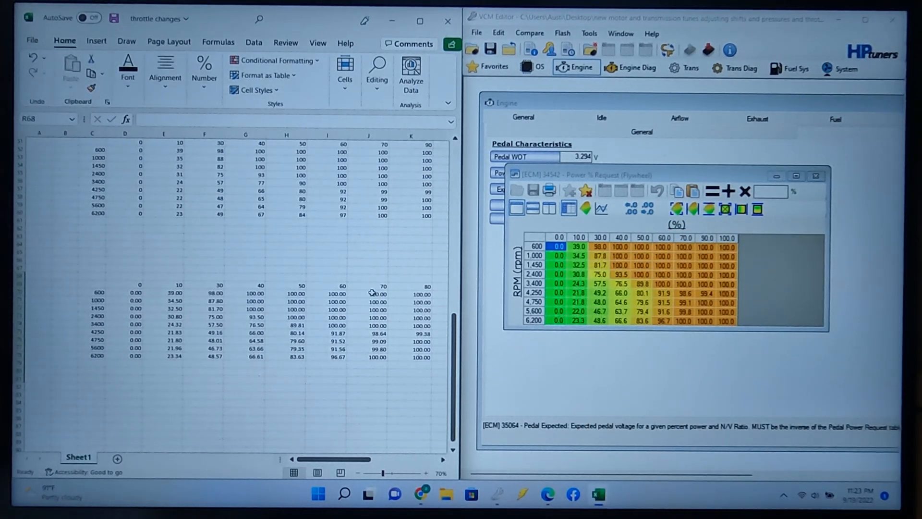
Copy the finished resized Excel values and paste them into the Power % Request table
scroll("right", 3)
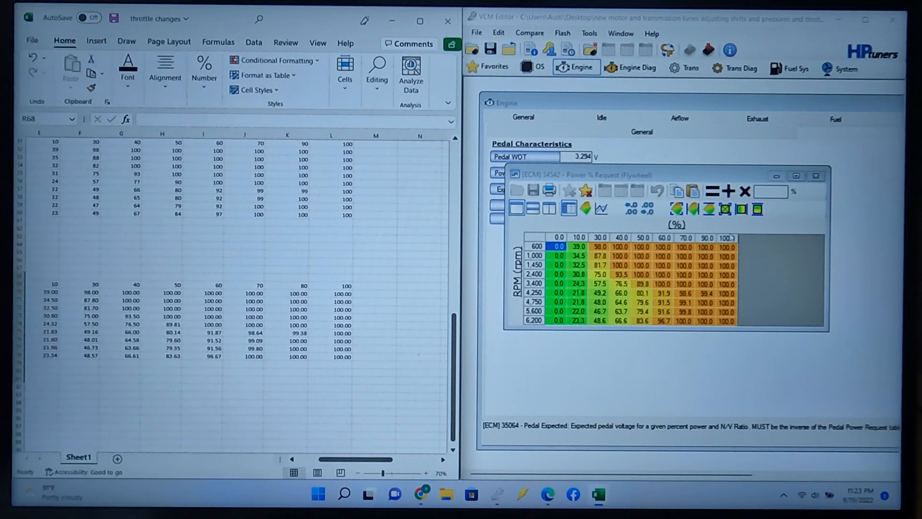
left_click_drag(383, 459, 341, 459)
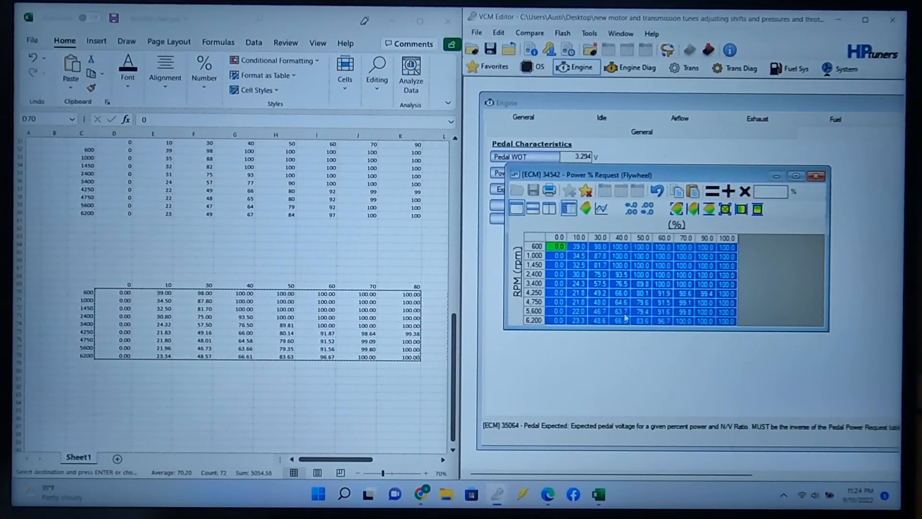
mouse_move(759, 299)
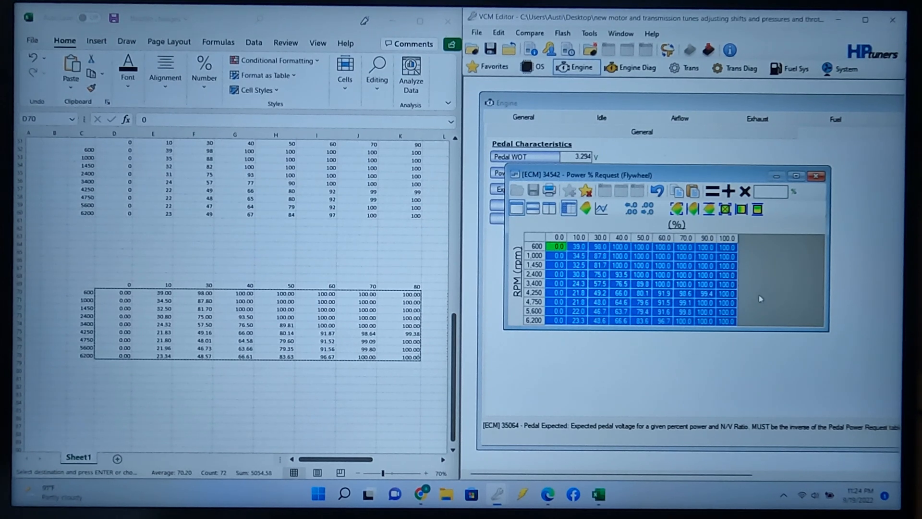
mouse_move(657, 191)
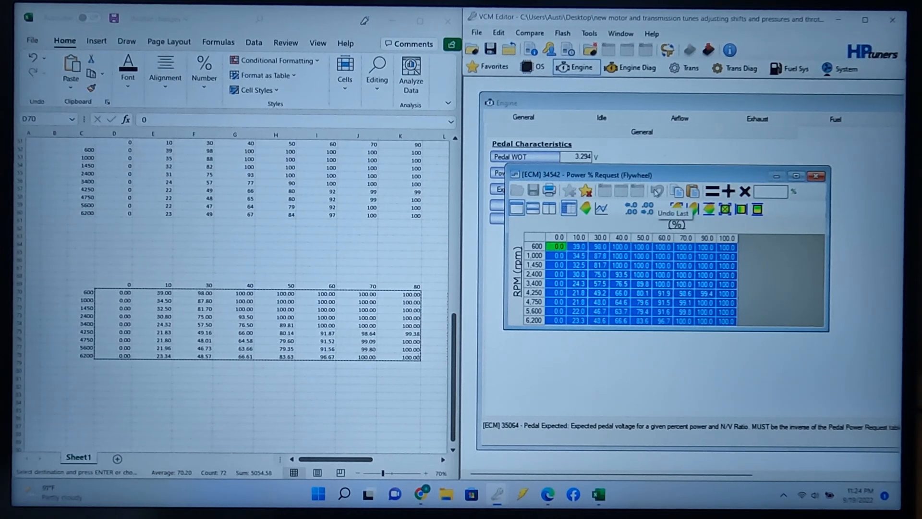
left_click(817, 176)
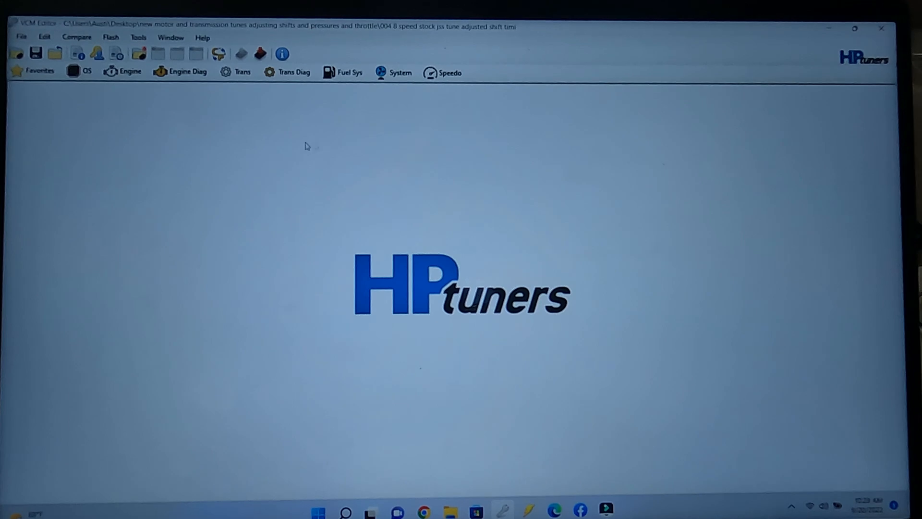
Open Trans > Shift Scheduling, review and close shift pattern 0, then browse further patterns
left_click(234, 71)
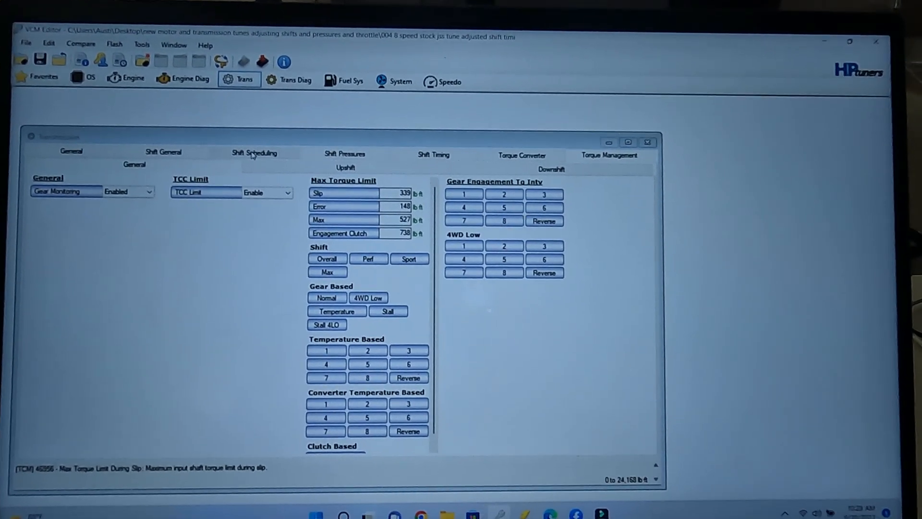
left_click(254, 153)
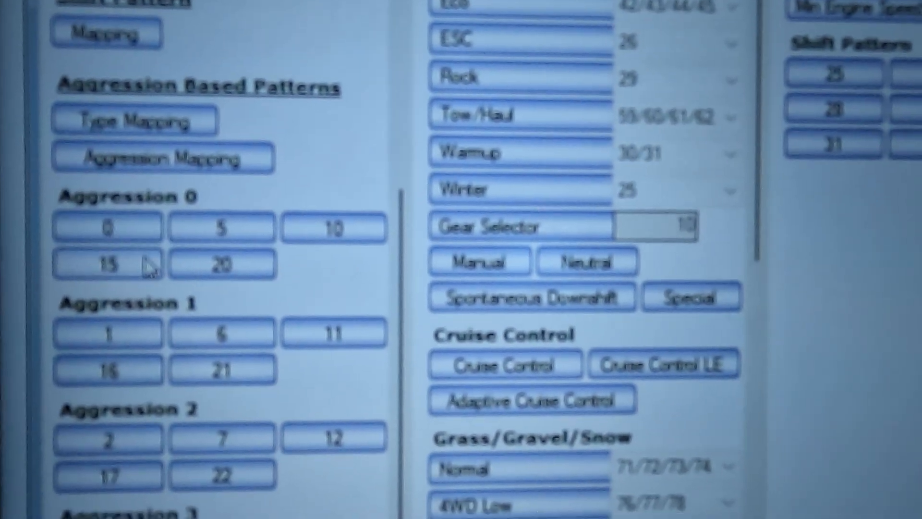
scroll("down", 3)
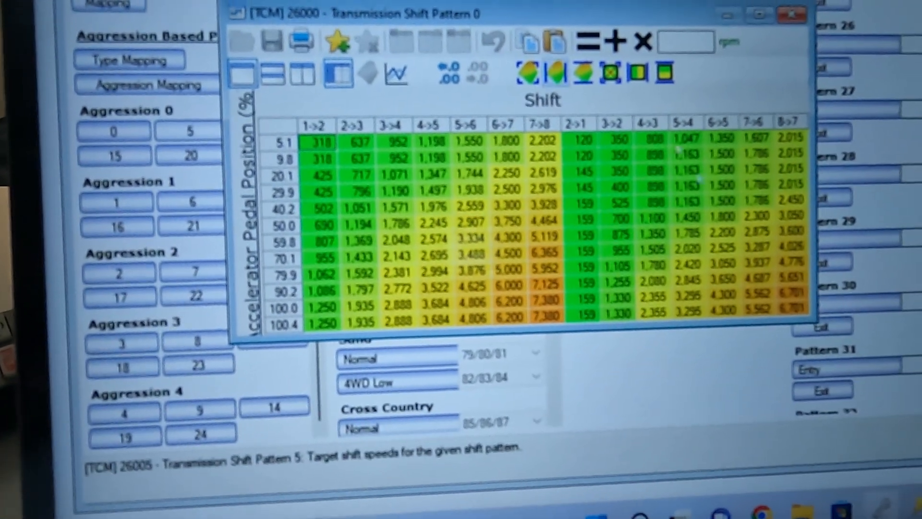
left_click(791, 14)
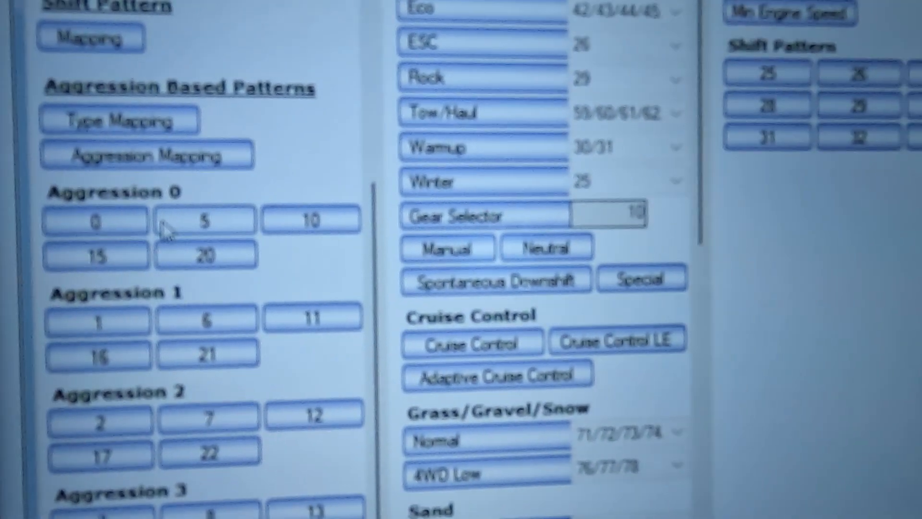
scroll("down", 3)
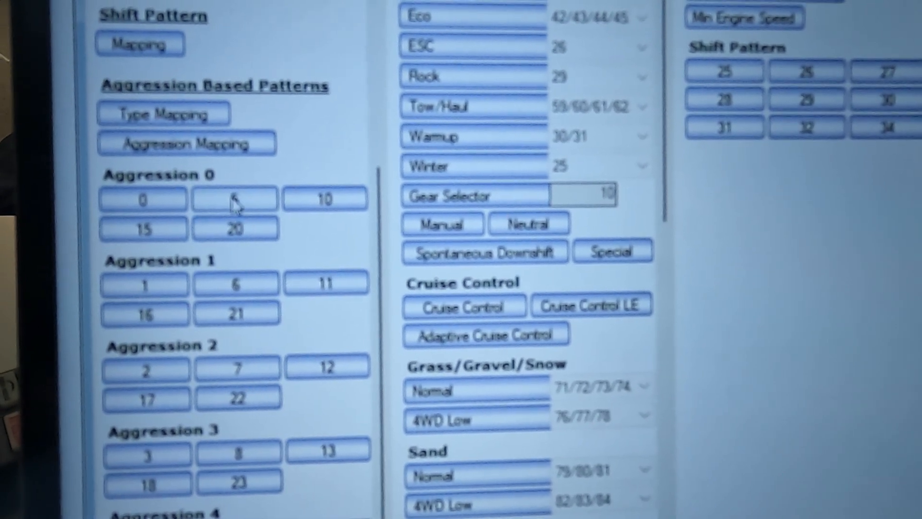
mouse_move(291, 406)
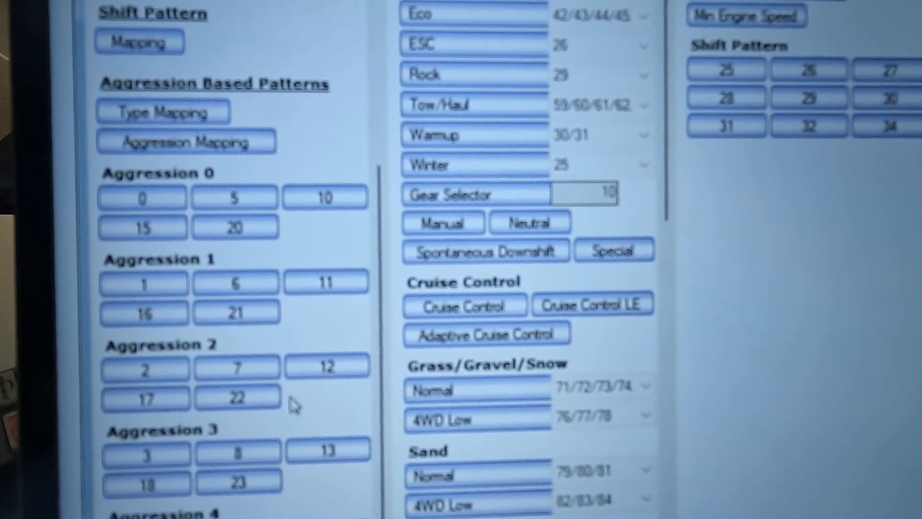